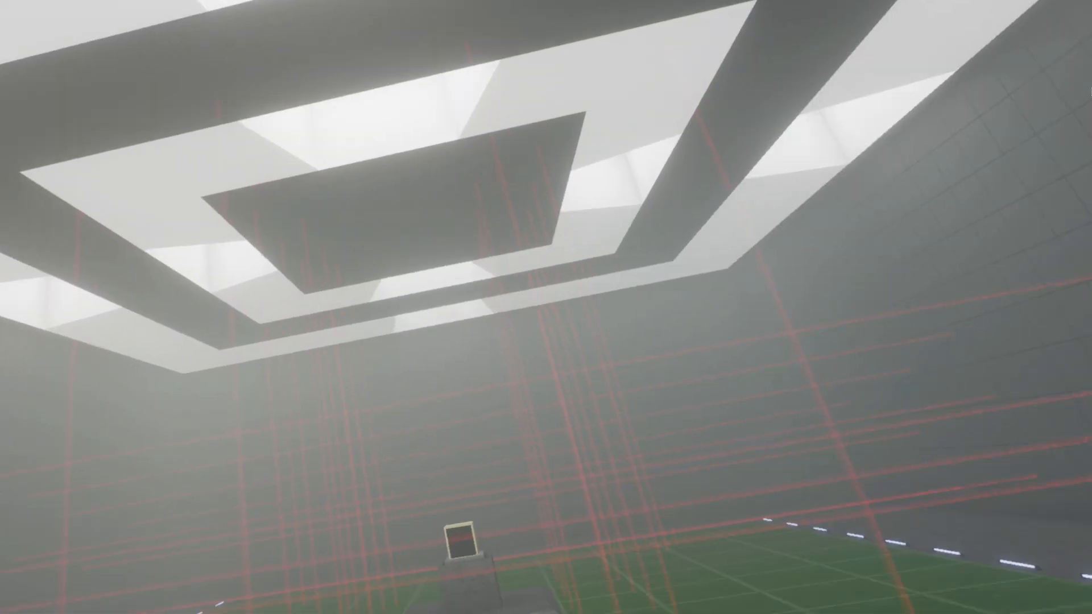
mouse_move(546, 307)
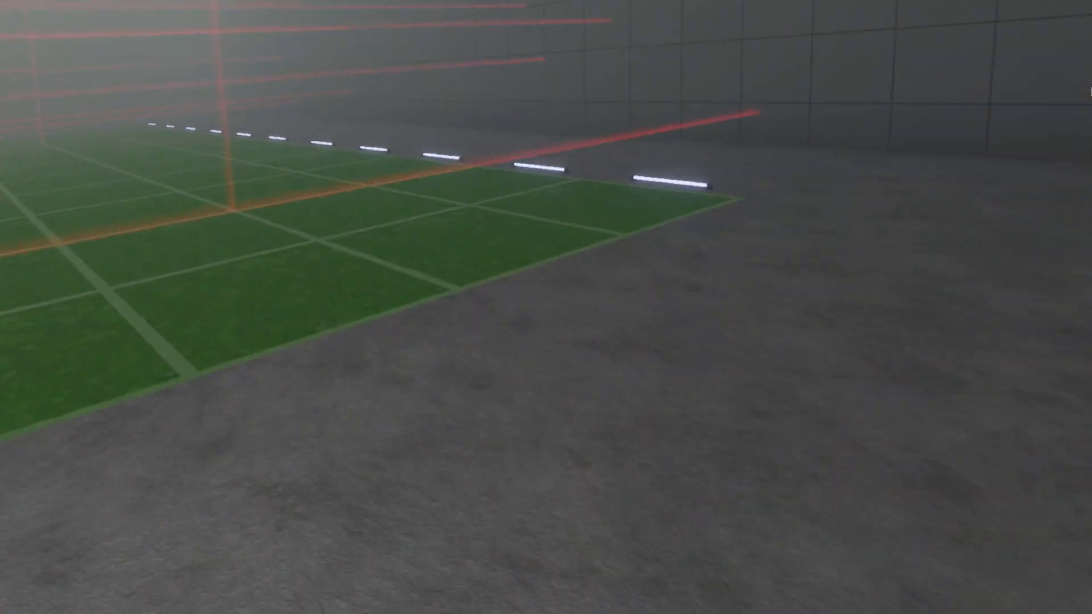